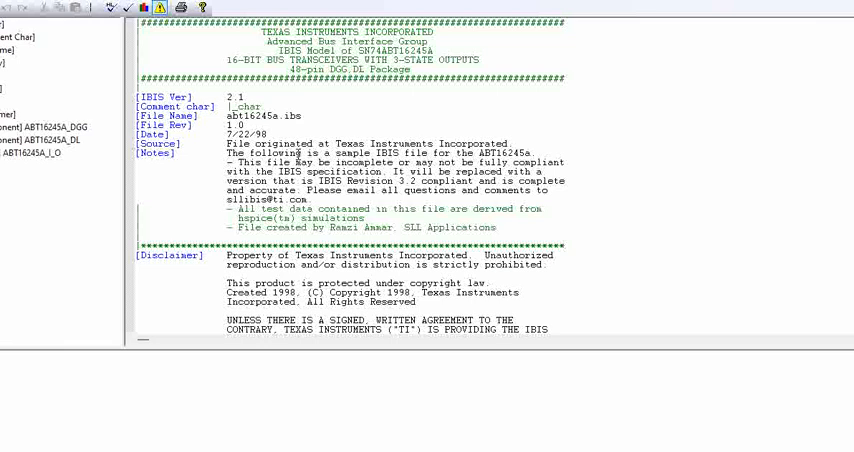
pyautogui.moveTo(298, 156)
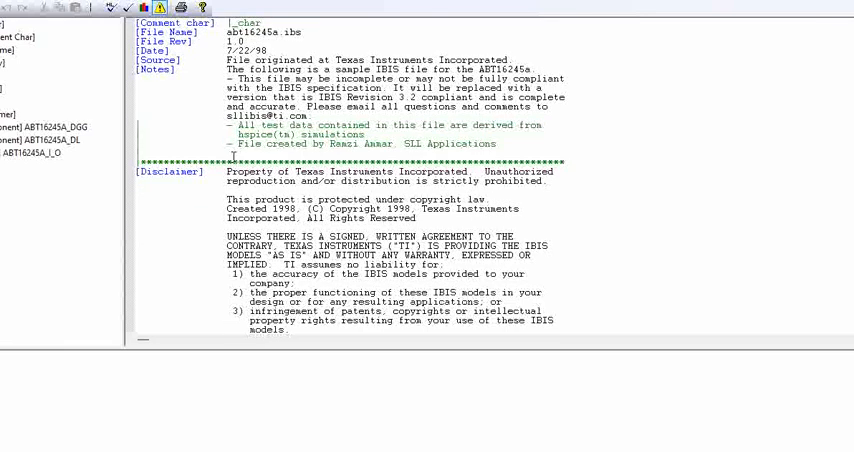
# Scroll past the disclaimer to the TSSOP DGG [Package] R, L, C values and first [Pin] rows.
pyautogui.scroll(-3)
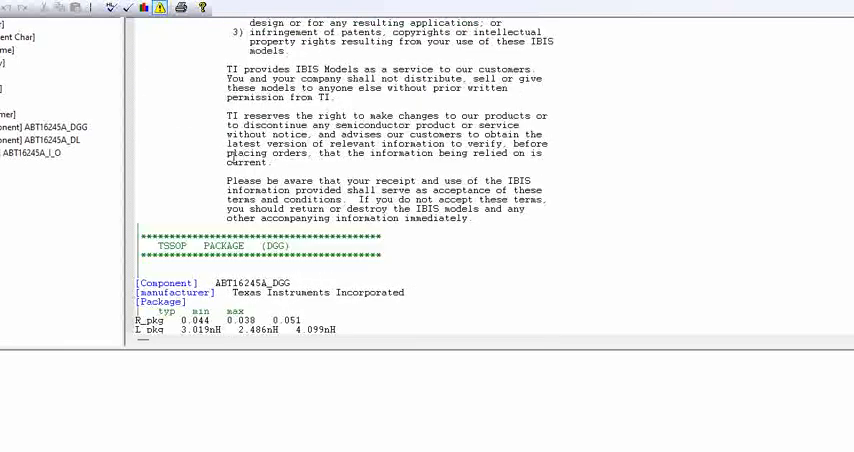
pyautogui.scroll(-3)
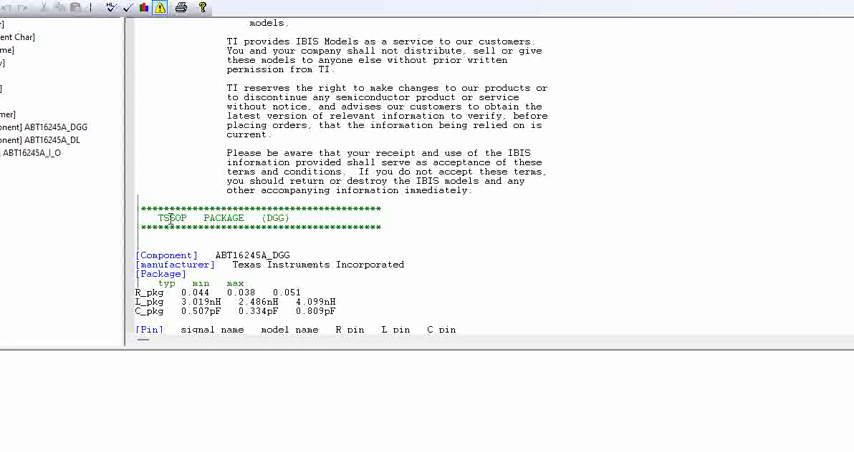
pyautogui.scroll(-3)
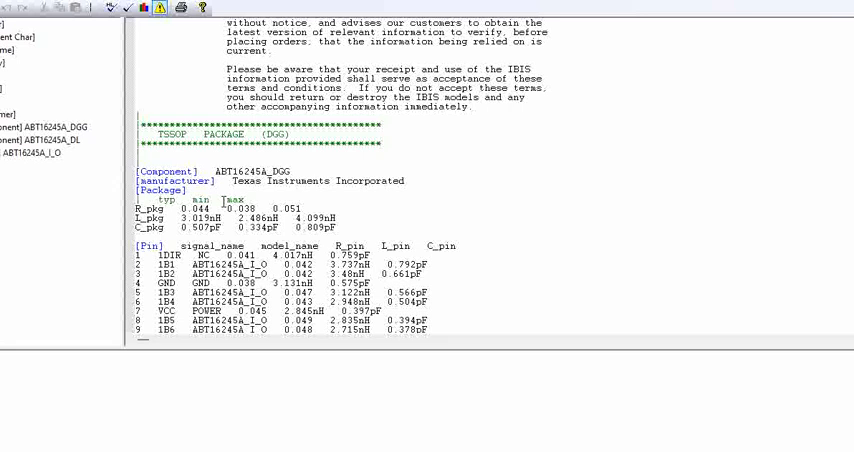
pyautogui.scroll(-3)
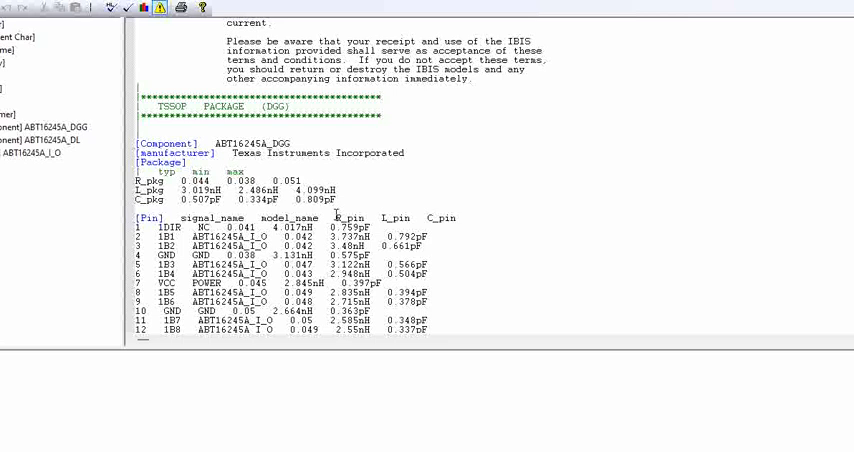
# Highlight pin 1 signal 1DIR and scroll through the DGG [Pin] table toward the DL package.
pyautogui.moveTo(336, 218); pyautogui.dragTo(456, 218)
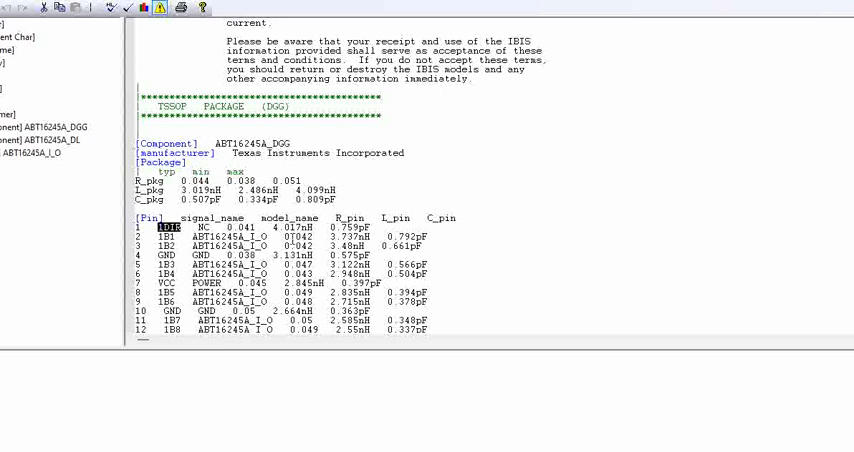
pyautogui.scroll(-3)
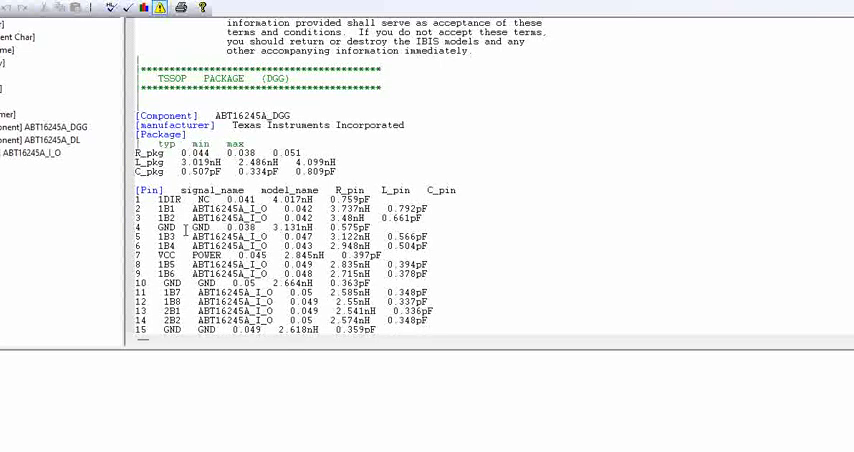
pyautogui.scroll(-3)
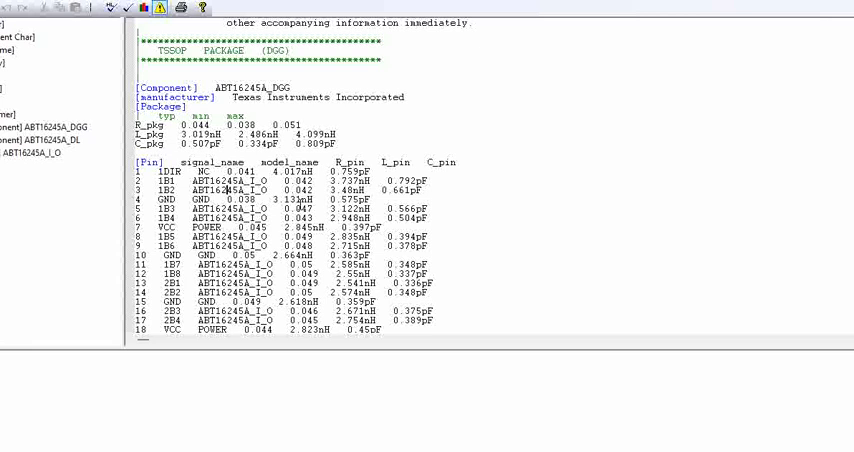
pyautogui.scroll(-3)
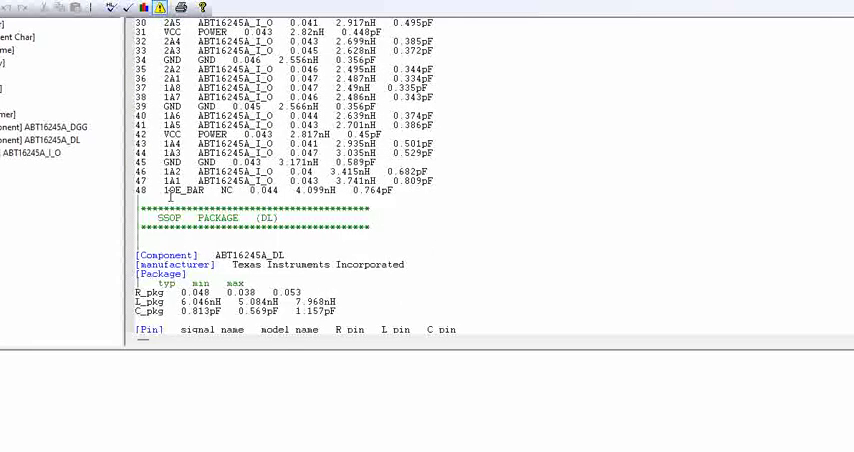
# Scroll past the DGG pin list to the SSOP DL [Package] values and its pin table.
pyautogui.scroll(-3)
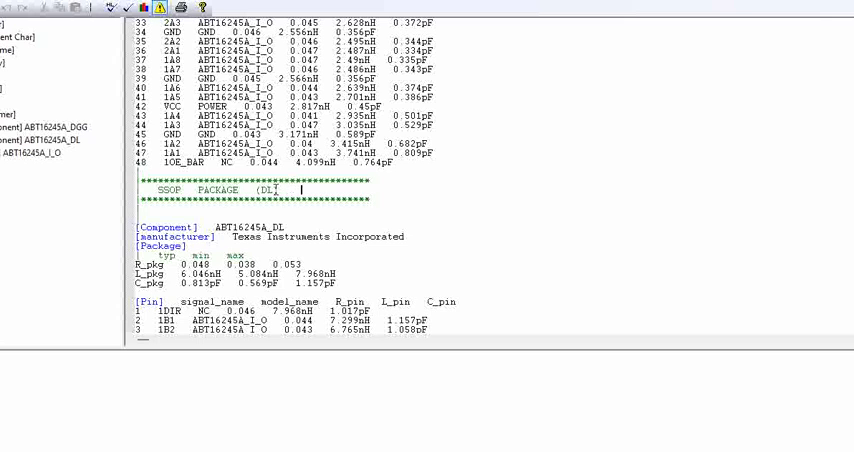
pyautogui.scroll(-3)
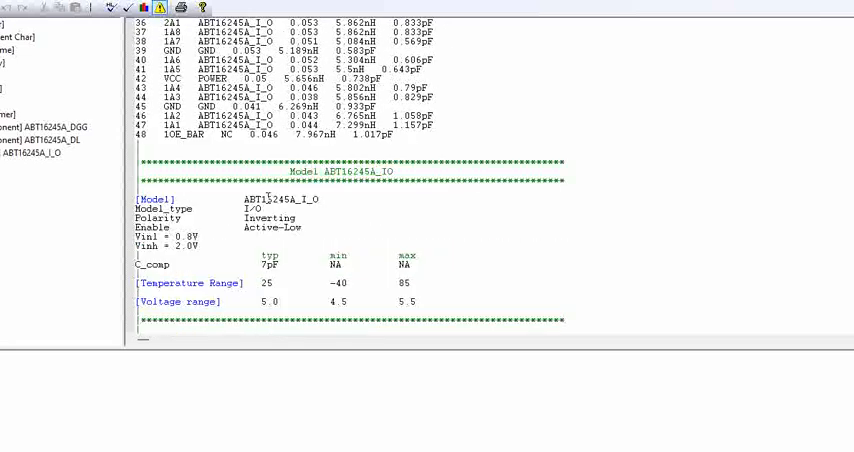
pyautogui.moveTo(260, 270)
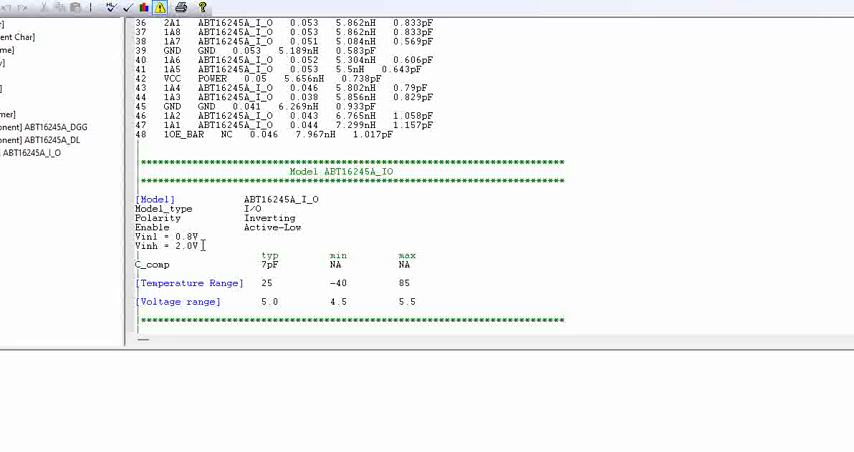
# Review ABT16245A_I_O Model_type, C_comp, temperature and voltage ranges, and the [Pullup] header.
pyautogui.moveTo(134, 236); pyautogui.dragTo(200, 244)
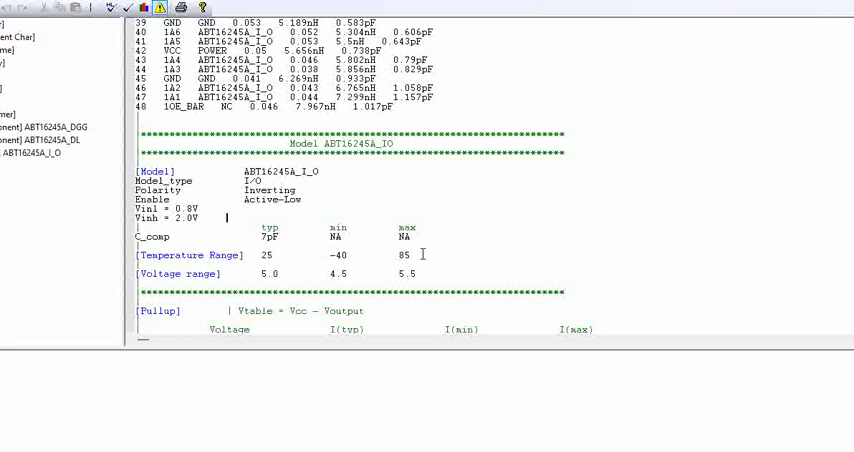
pyautogui.moveTo(304, 226)
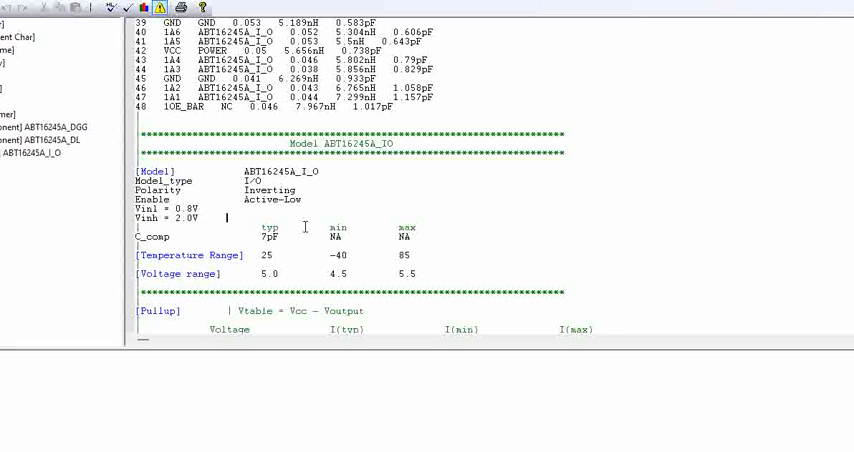
pyautogui.moveTo(254, 246)
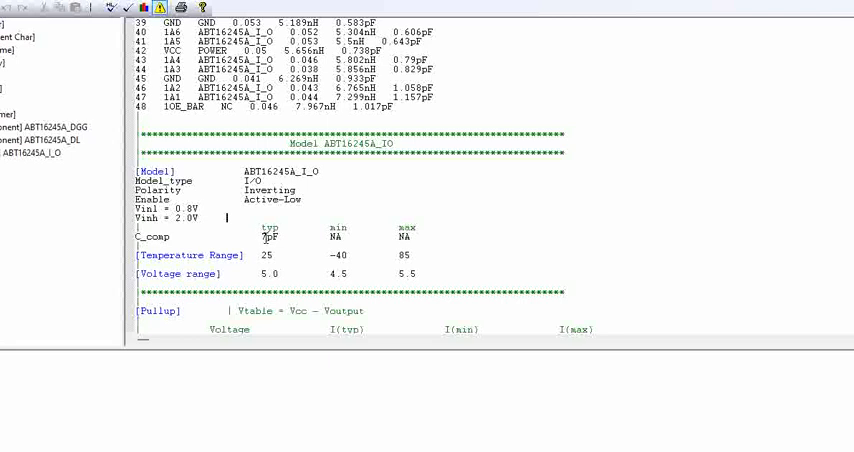
pyautogui.moveTo(284, 240)
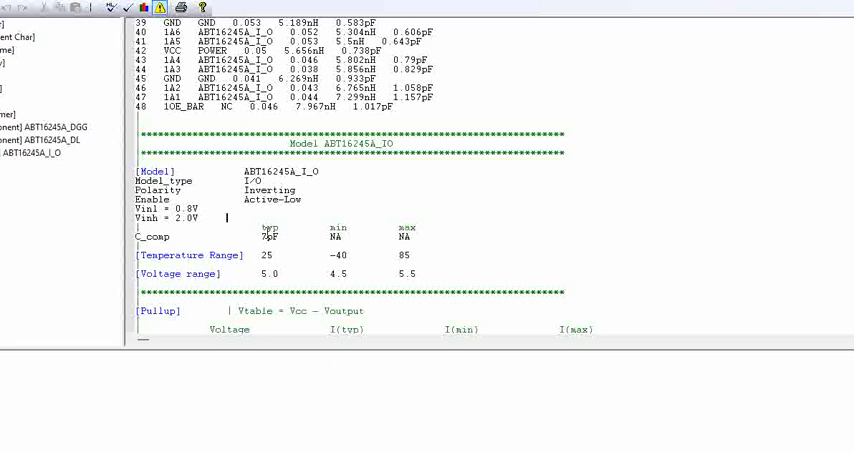
pyautogui.scroll(-3)
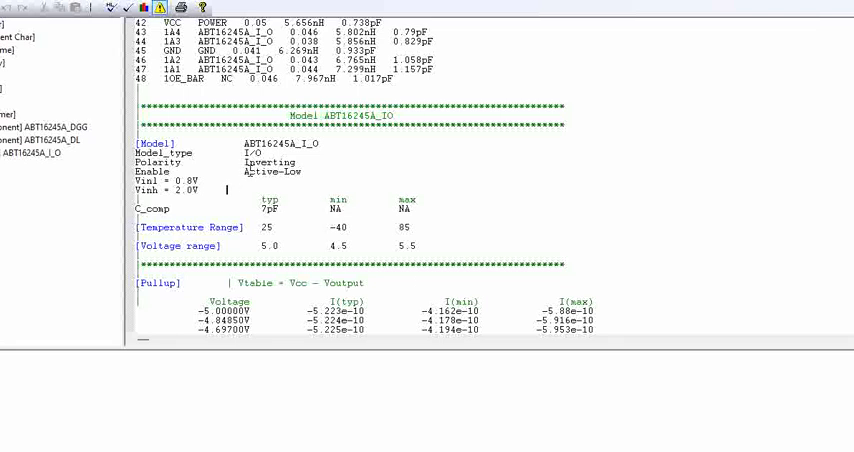
# Scroll through the [Pullup] I-V rows into positive voltages with typ, min, max currents.
pyautogui.scroll(-3)
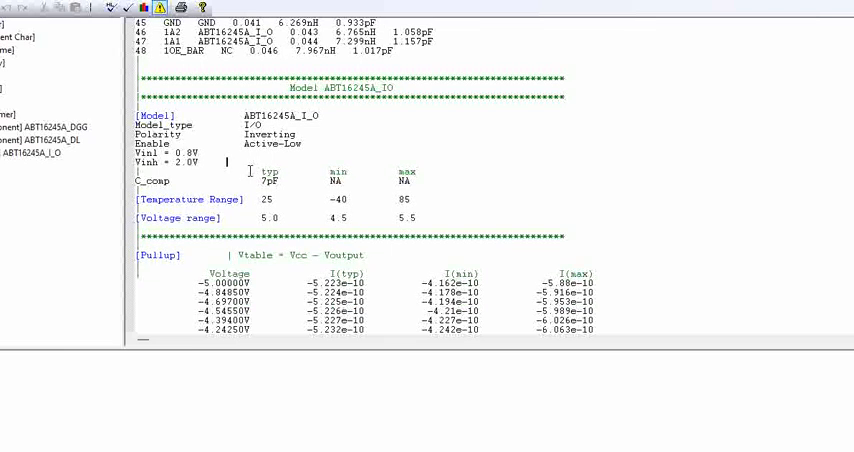
pyautogui.scroll(-3)
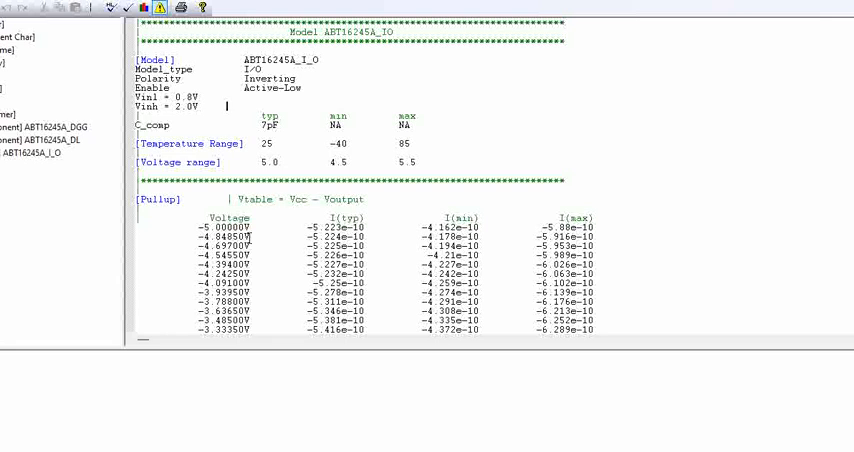
pyautogui.scroll(-3)
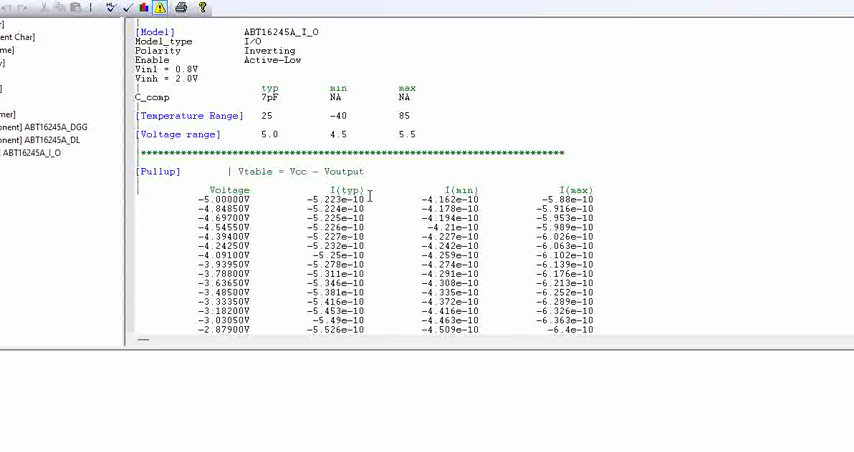
pyautogui.scroll(-3)
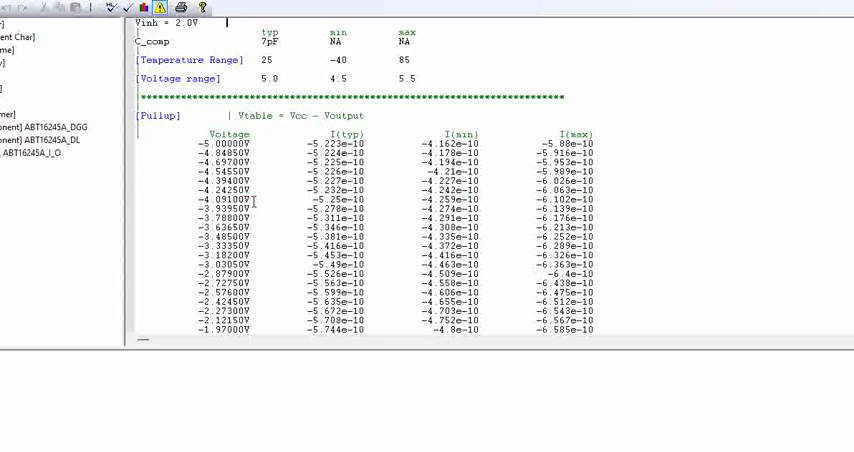
pyautogui.scroll(-3)
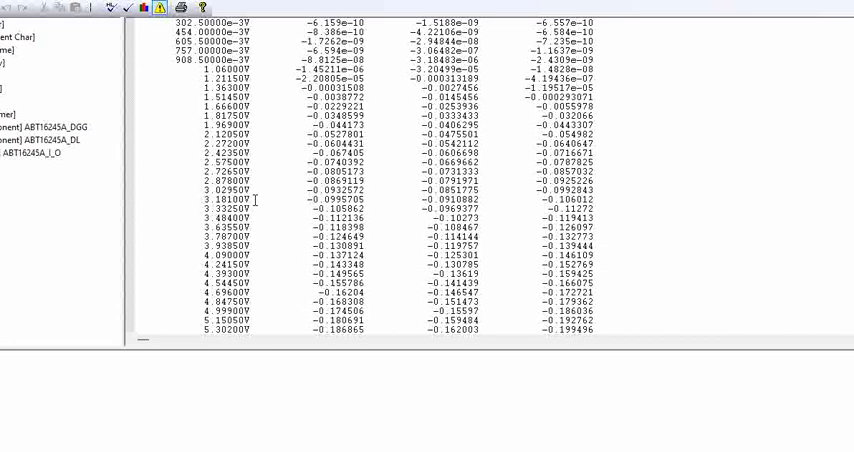
# Scroll through the pulldown and [gnd_clamp] tables, ending back at the DL package section.
pyautogui.scroll(-3)
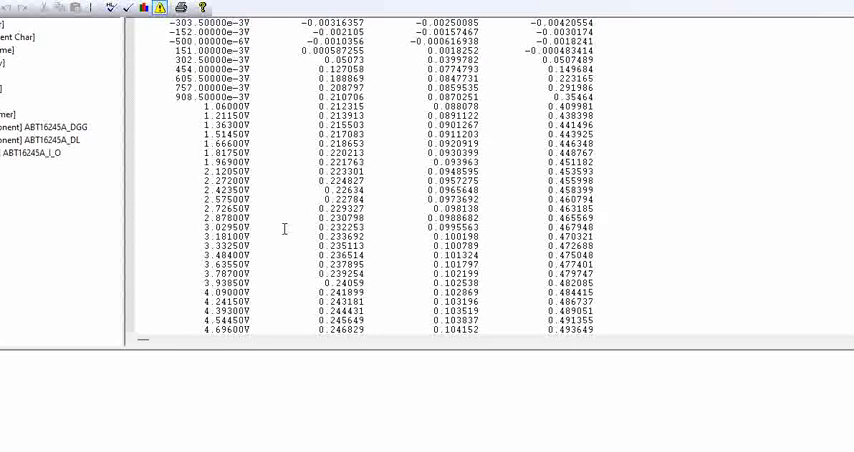
pyautogui.scroll(-3)
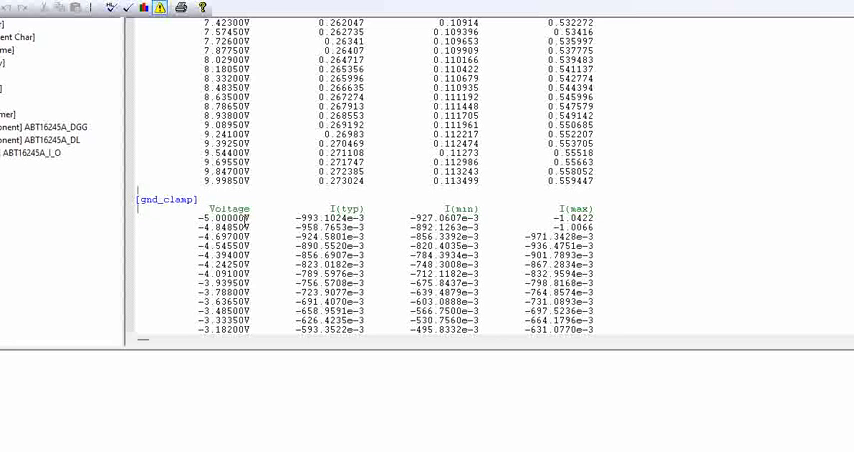
pyautogui.scroll(-3)
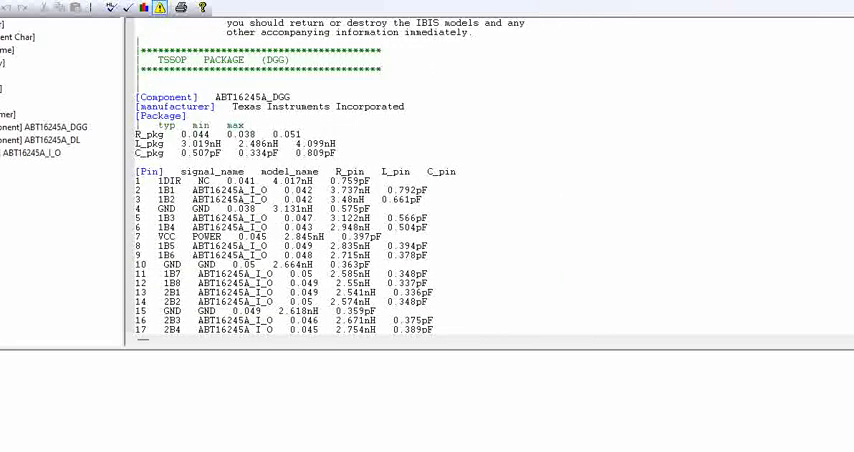
pyautogui.scroll(-3)
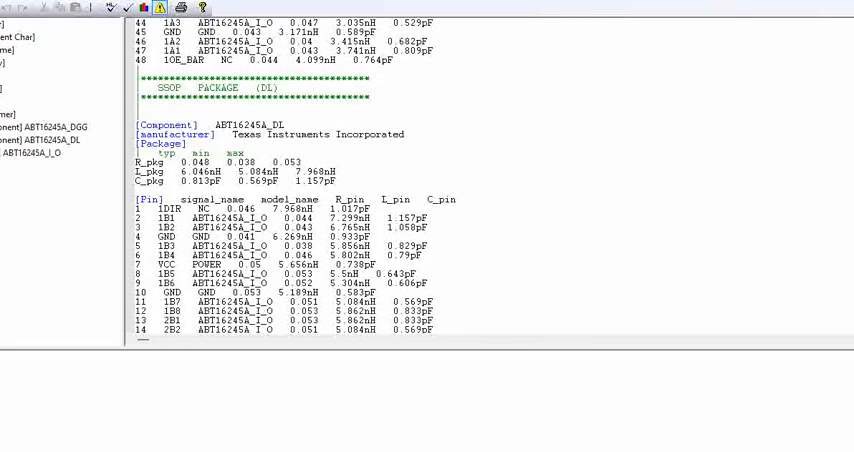